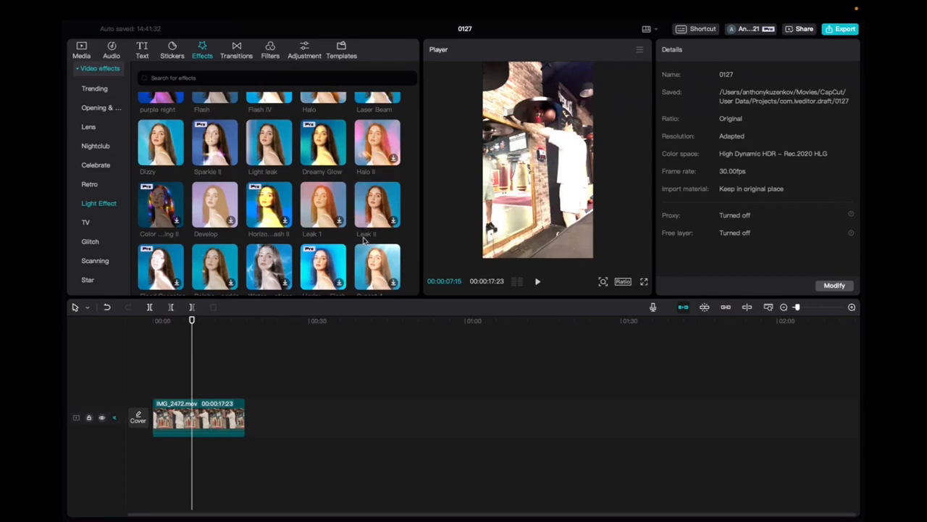
mouse_move(377, 180)
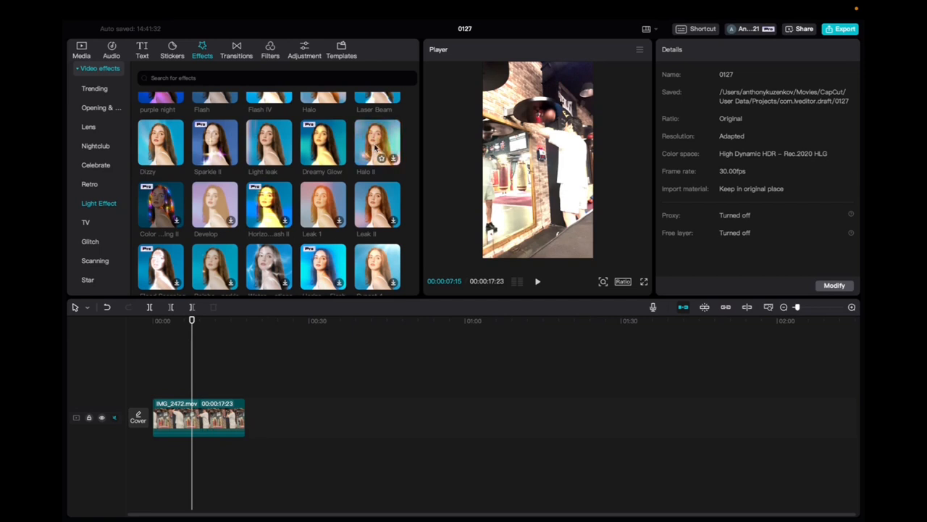
mouse_move(377, 143)
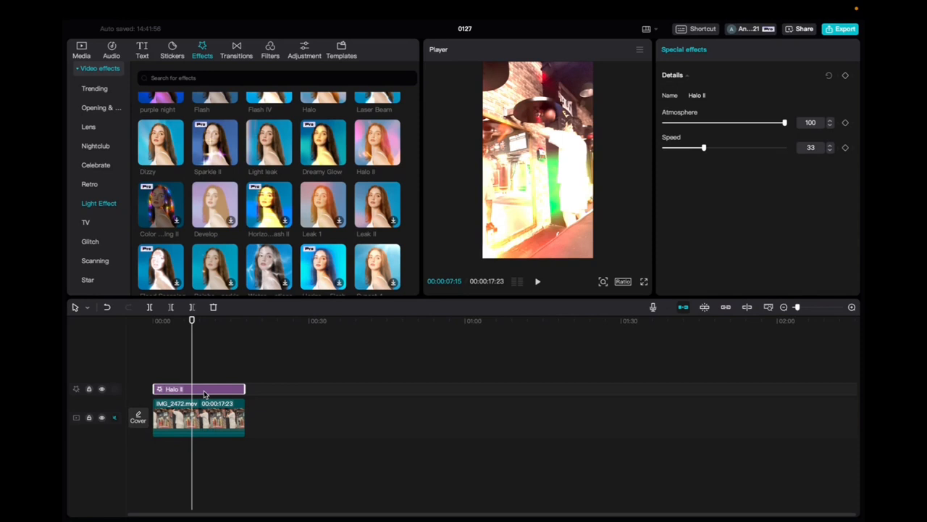
- Set the Halo II atmosphere slider to 87 and speed slider to 57
drag(784, 122, 752, 122)
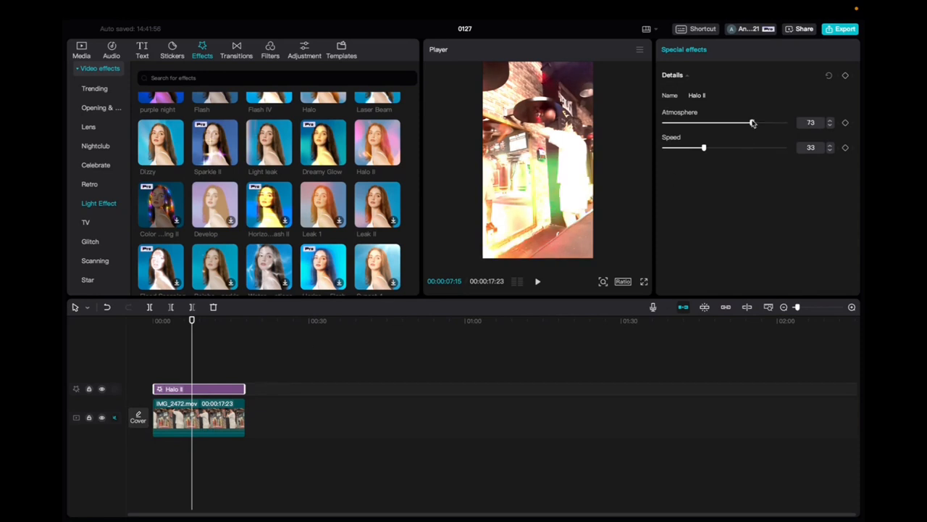
drag(705, 147, 738, 148)
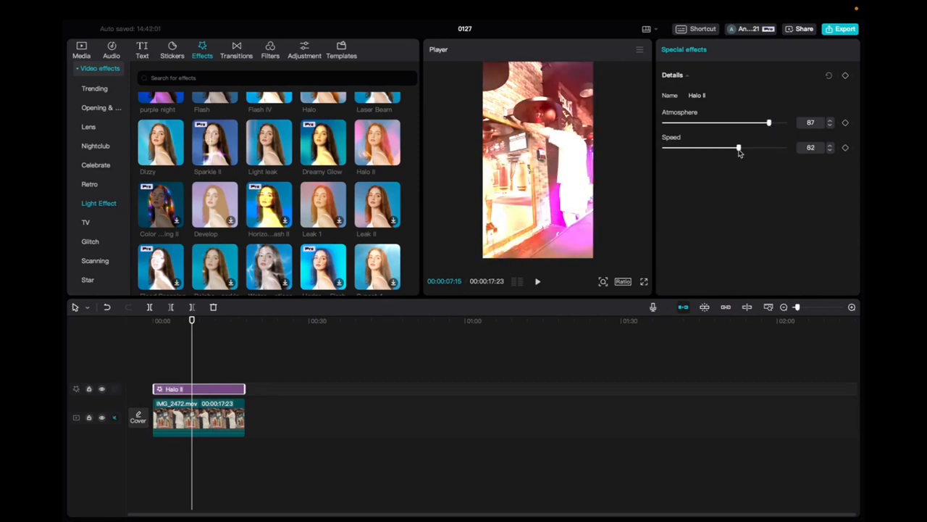
drag(739, 148, 732, 148)
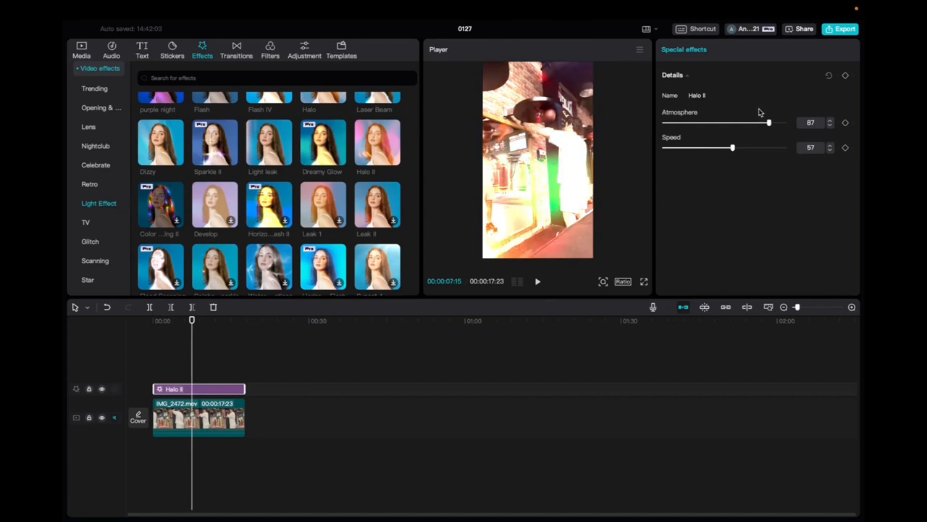
mouse_move(187, 332)
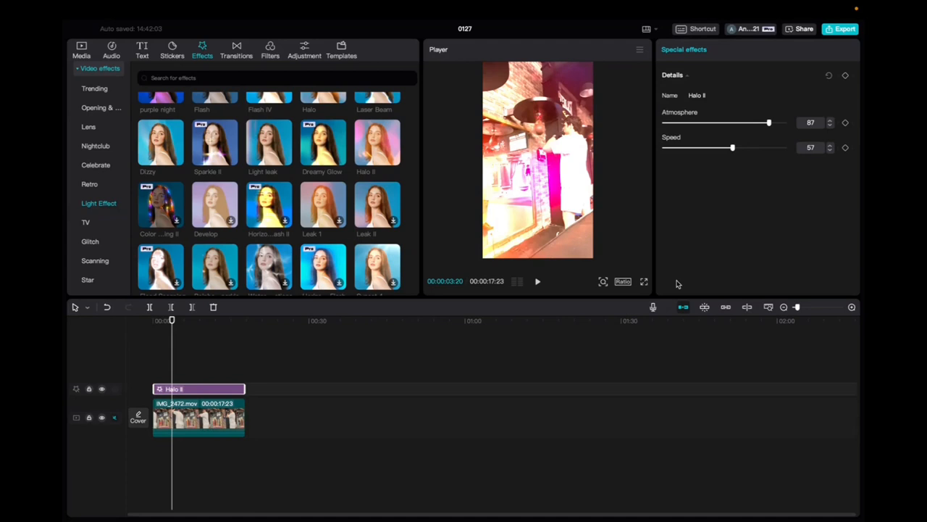
mouse_move(678, 125)
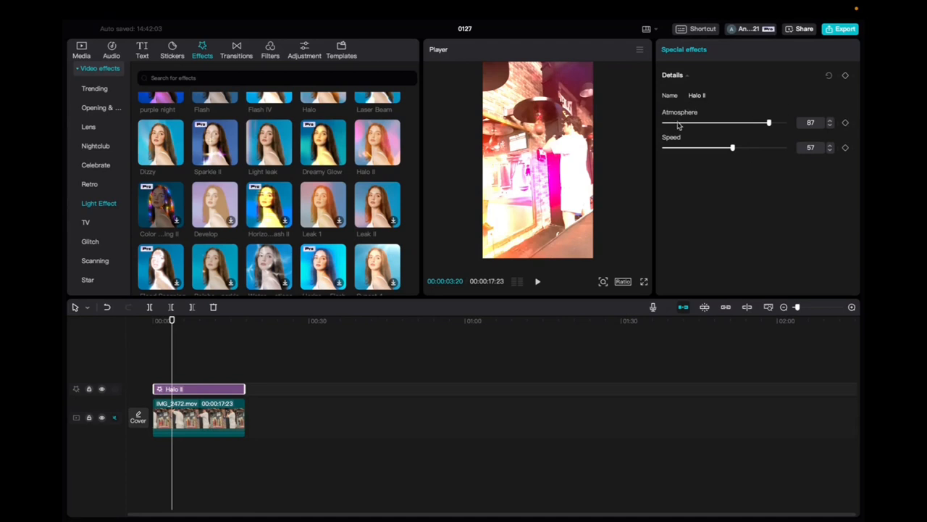
- Lower the Halo II atmosphere and speed sliders to 38 each
drag(768, 122, 710, 122)
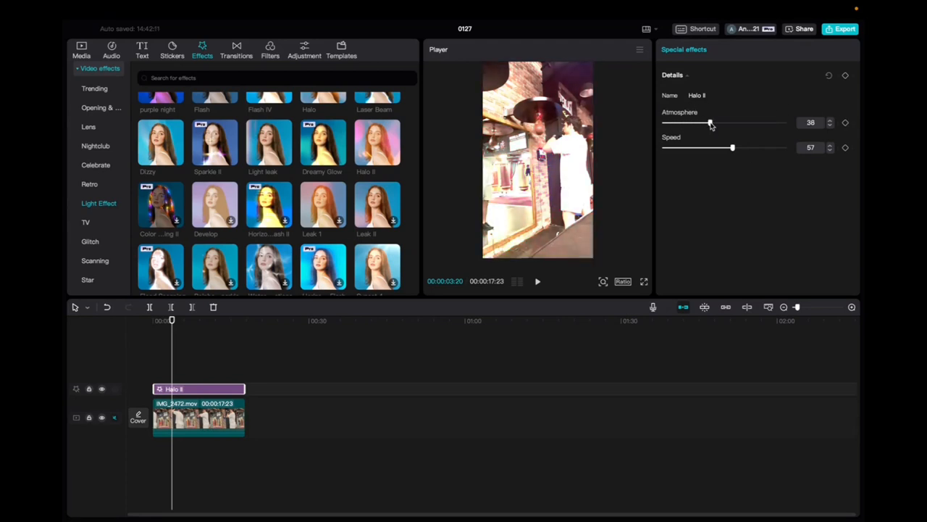
drag(732, 147, 710, 148)
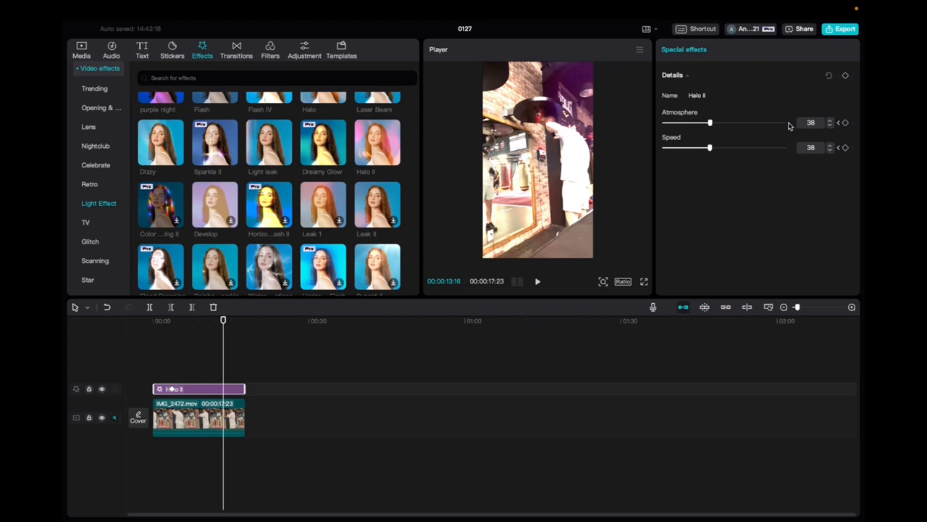
- Raise the effect values for a later keyframe, then preview the animated halo
drag(710, 148, 766, 147)
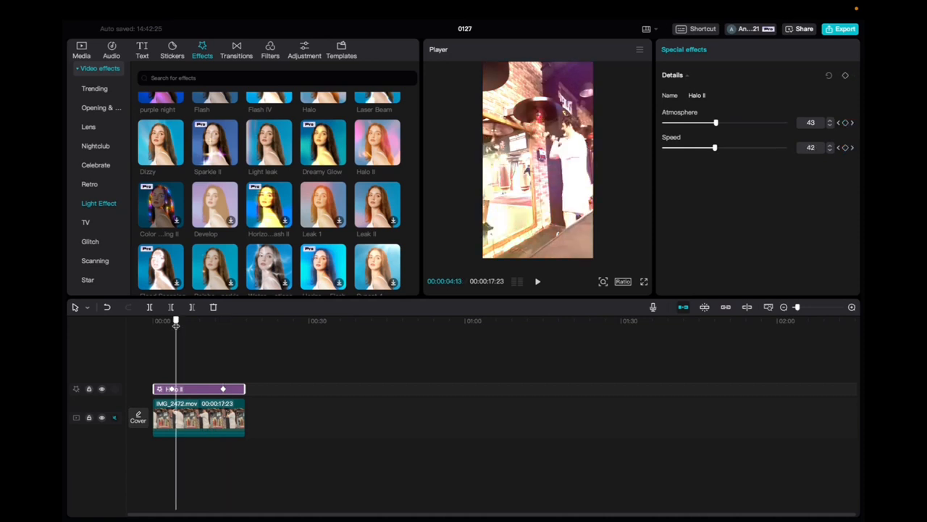
click(538, 281)
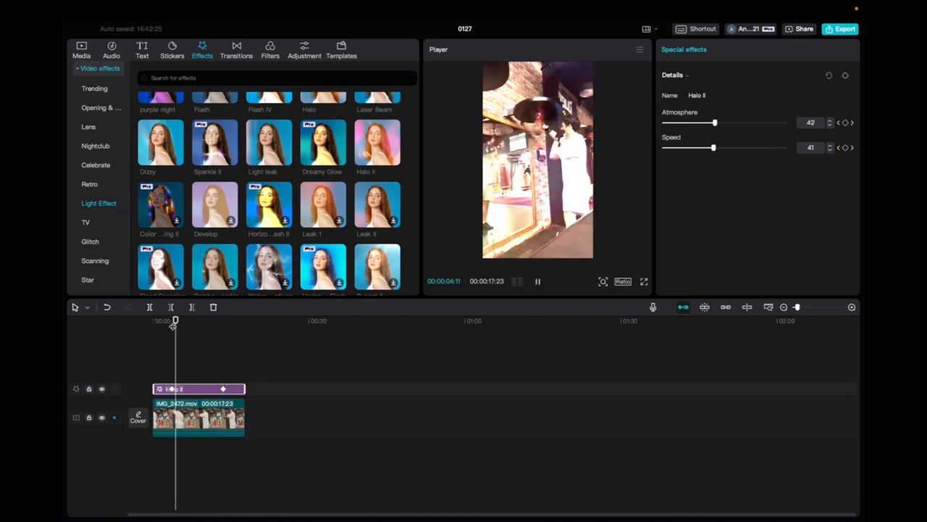